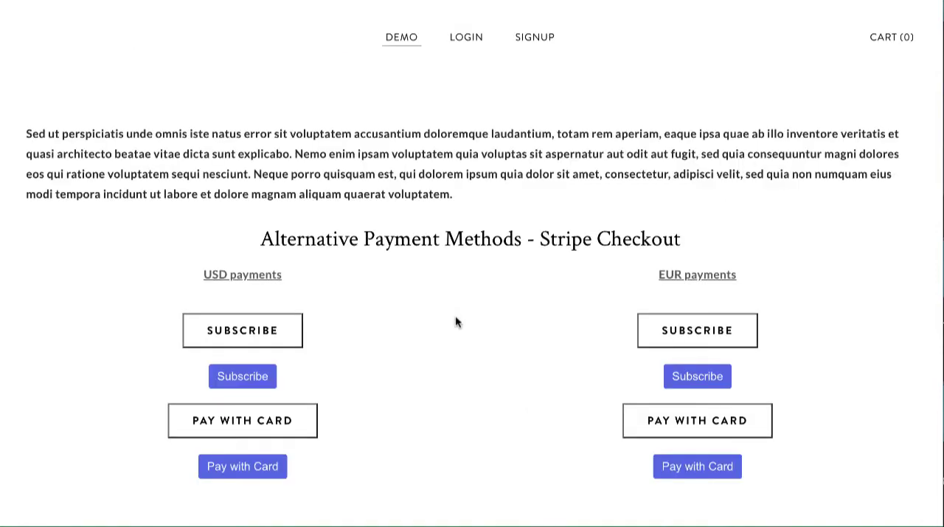
pyautogui.moveTo(322, 277)
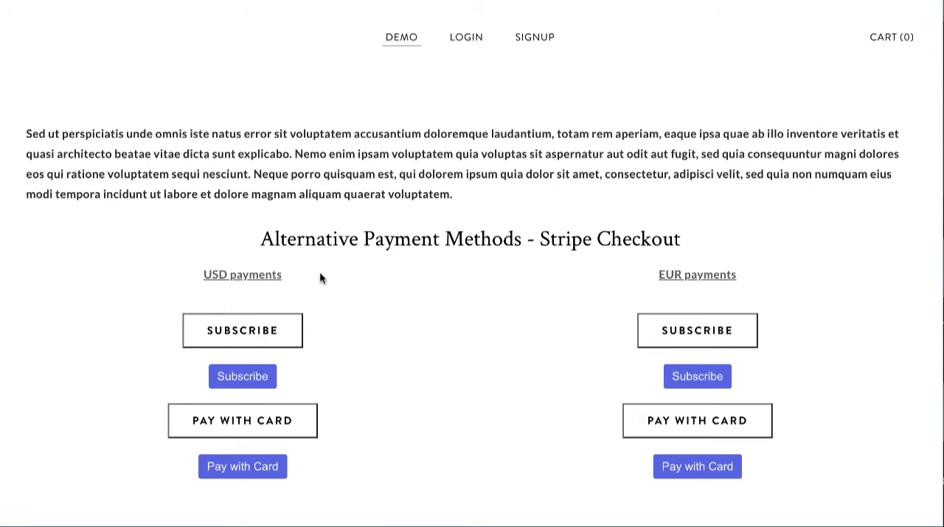
pyautogui.moveTo(593, 403)
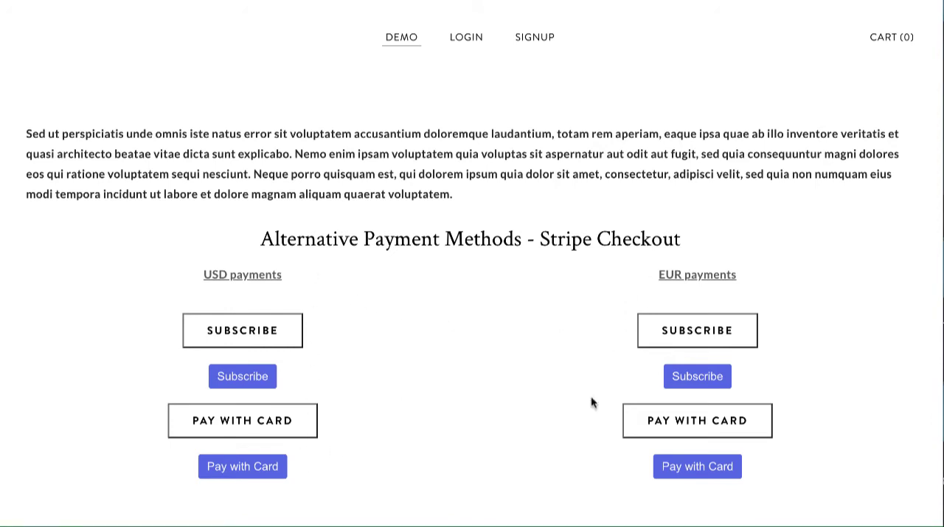
pyautogui.moveTo(336, 343)
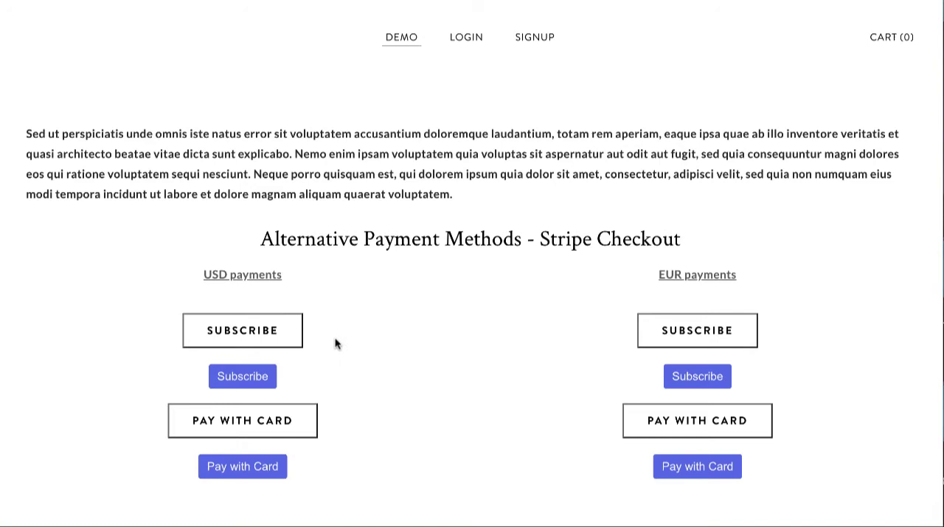
pyautogui.moveTo(320, 334)
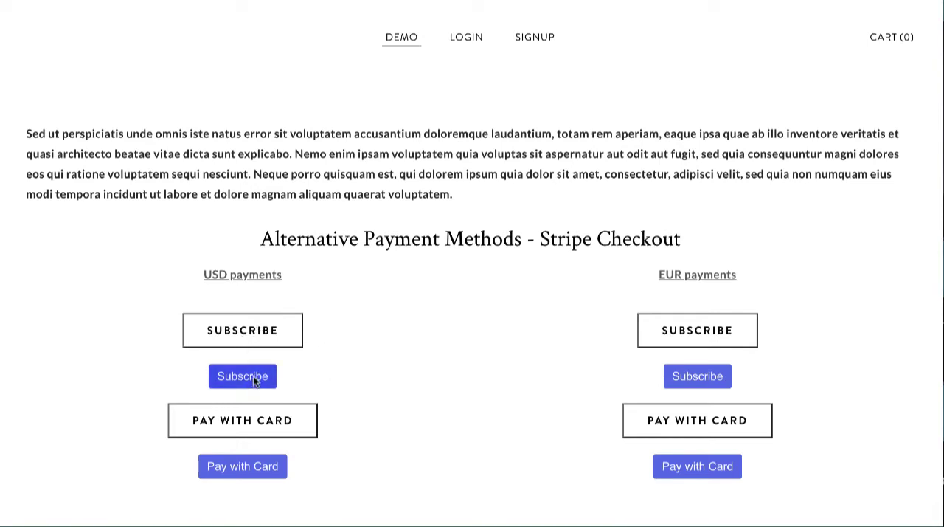
pyautogui.moveTo(387, 449)
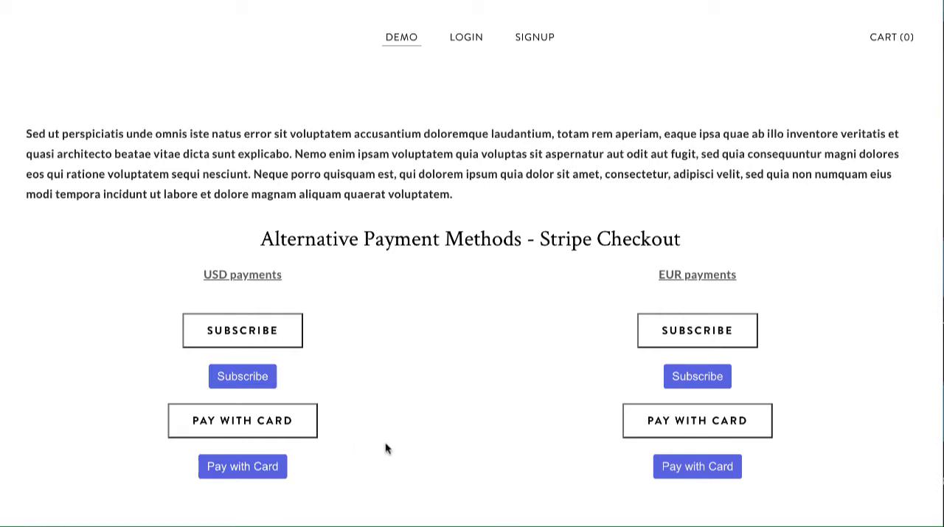
pyautogui.moveTo(397, 450)
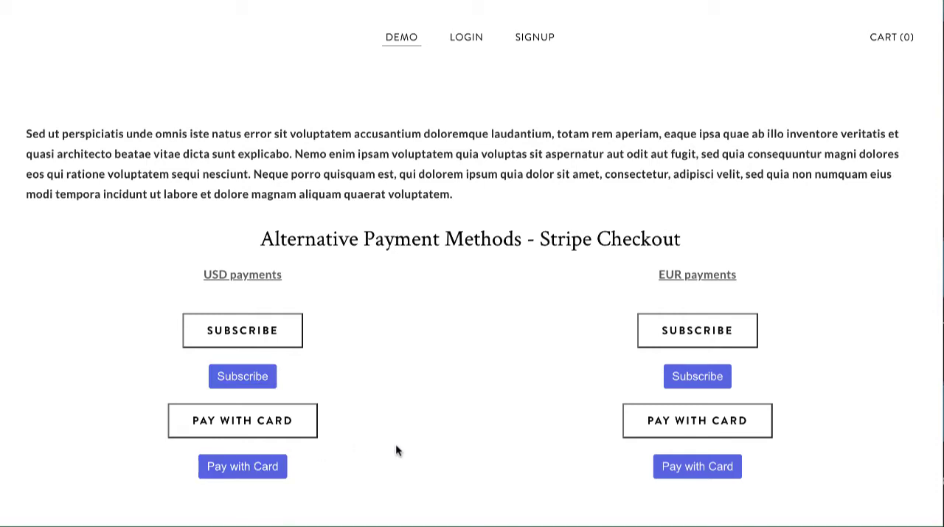
pyautogui.moveTo(351, 427)
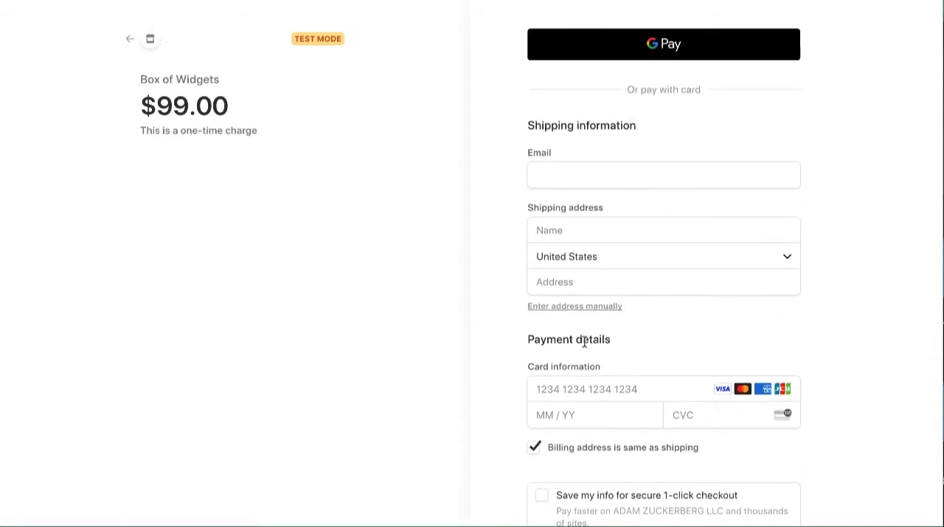
pyautogui.moveTo(321, 47)
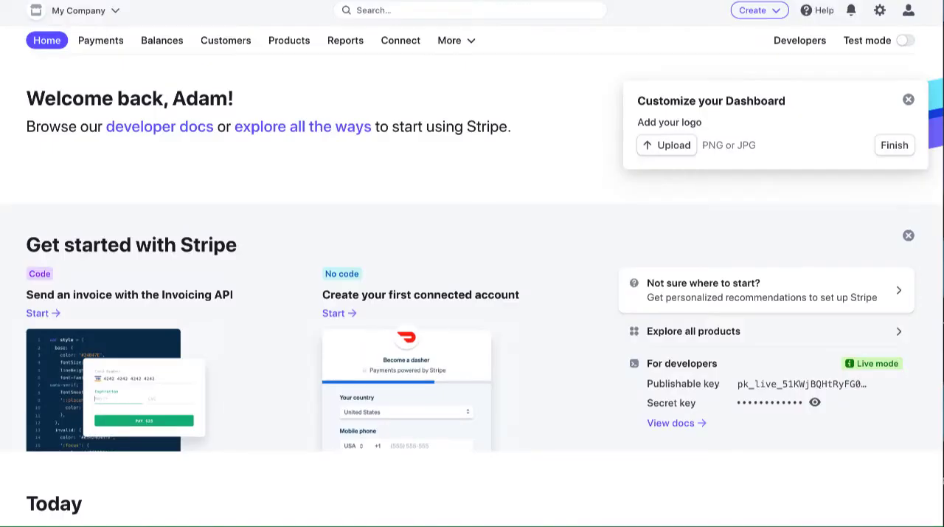
pyautogui.moveTo(849, 10)
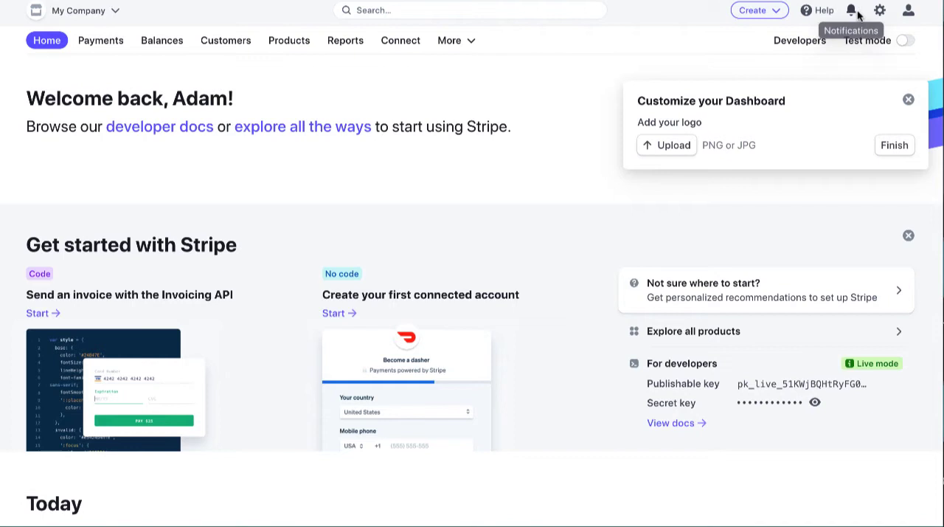
# Review Stripe payment methods settings, scrolling to Buy now pay later to confirm Afterpay is On
pyautogui.click(879, 10)
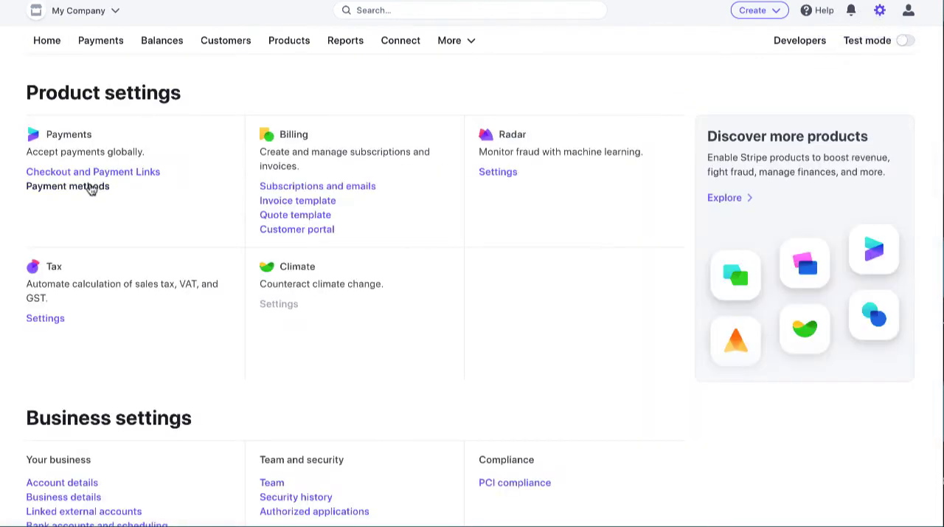
pyautogui.click(68, 186)
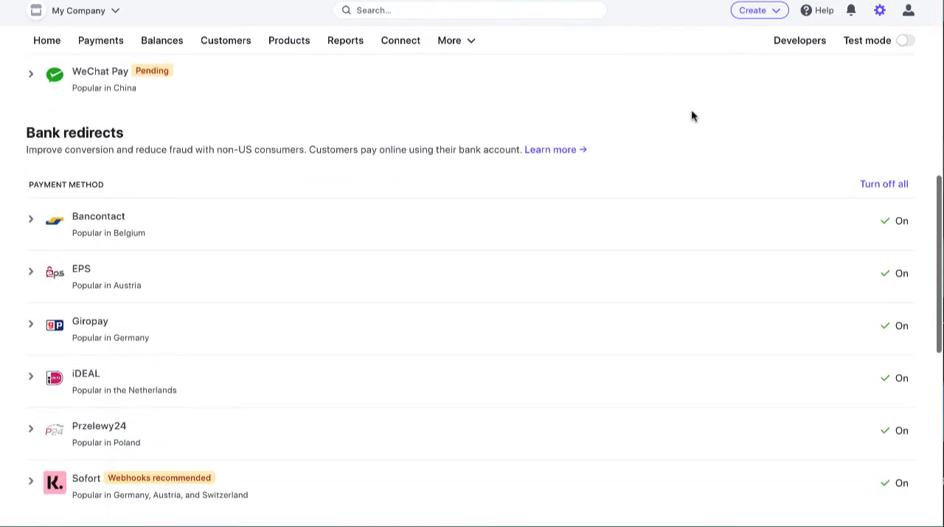
pyautogui.scroll(-3)
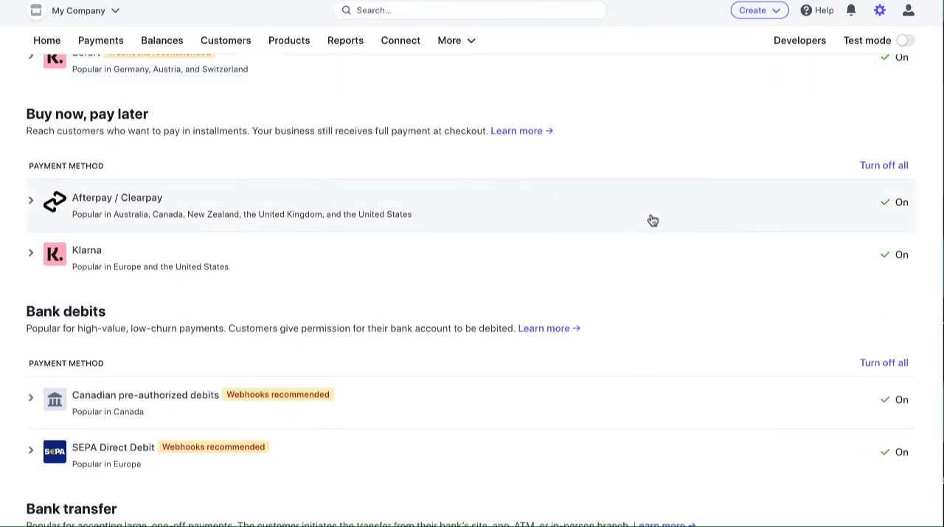
pyautogui.scroll(-3)
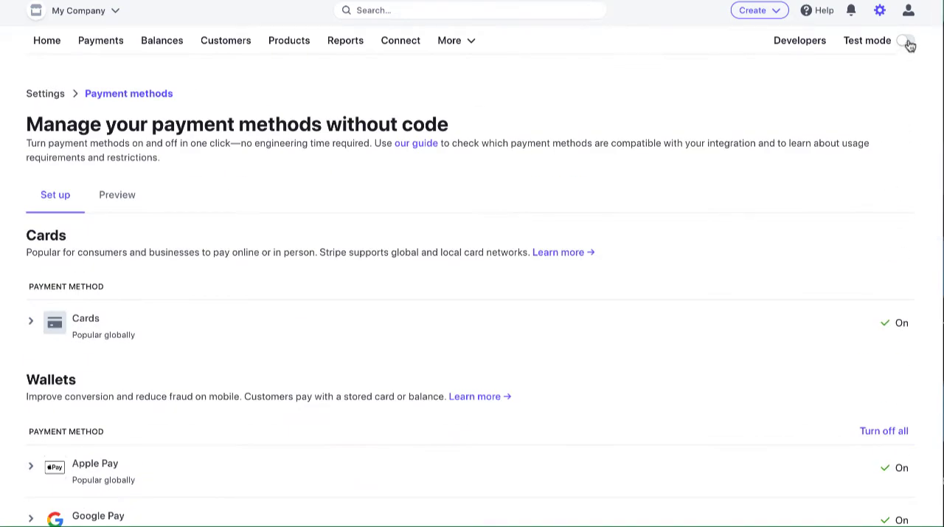
# Switch the Stripe Dashboard into test mode
pyautogui.click(905, 41)
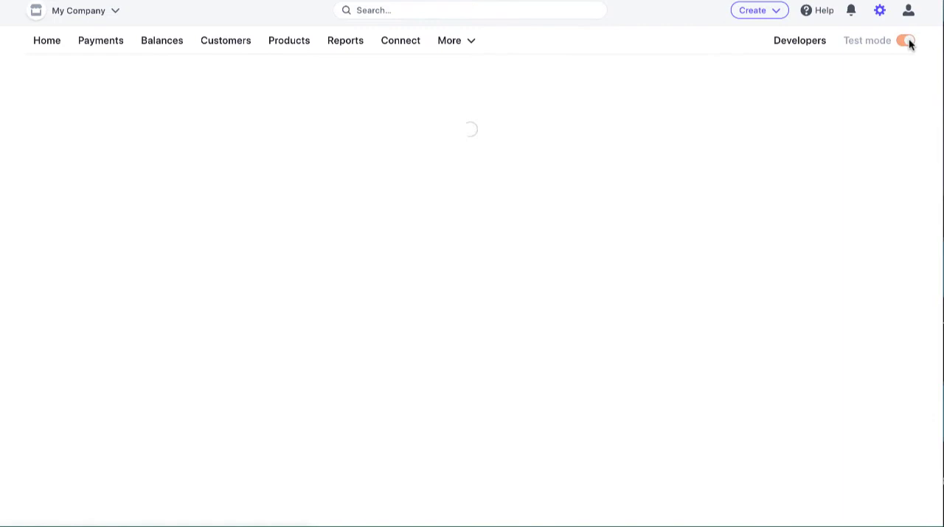
pyautogui.click(905, 42)
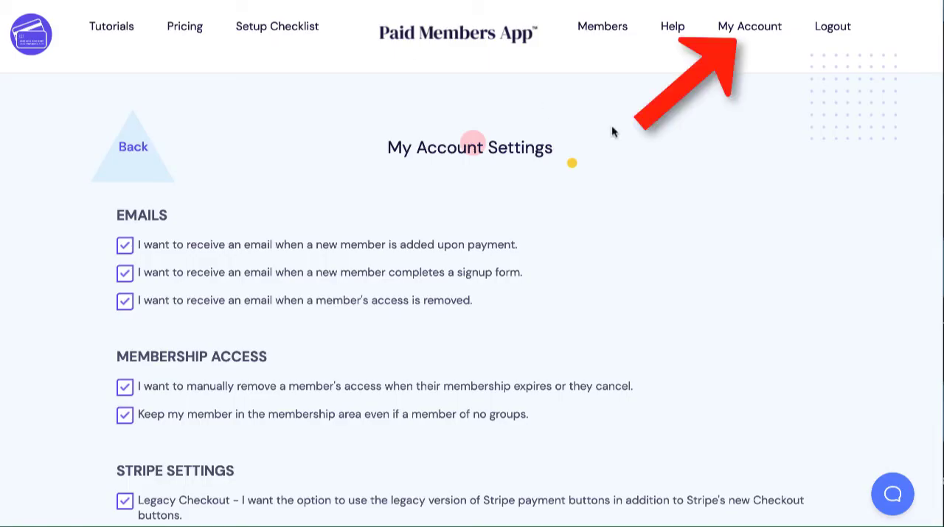
pyautogui.moveTo(736, 87)
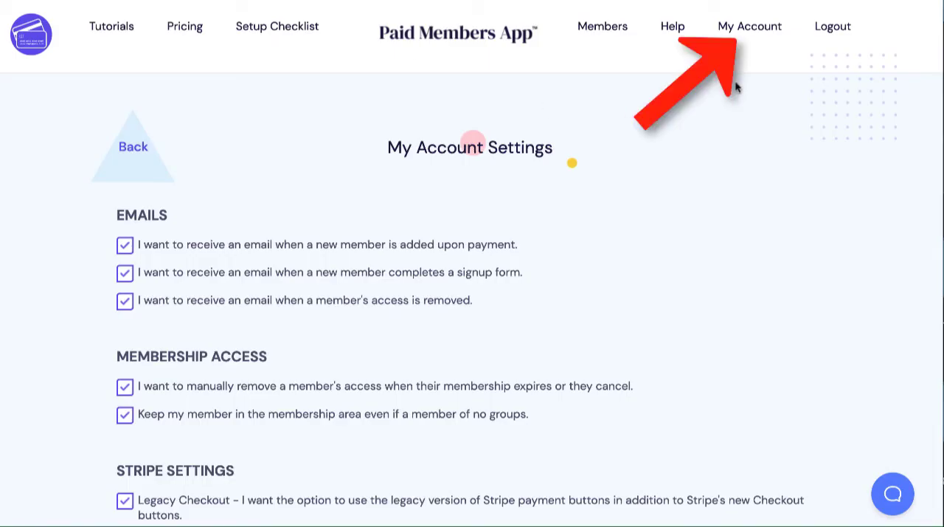
# Tick Afterpay Clearpay under Stripe - Alternative Payment Methods in My Account settings
pyautogui.scroll(-3)
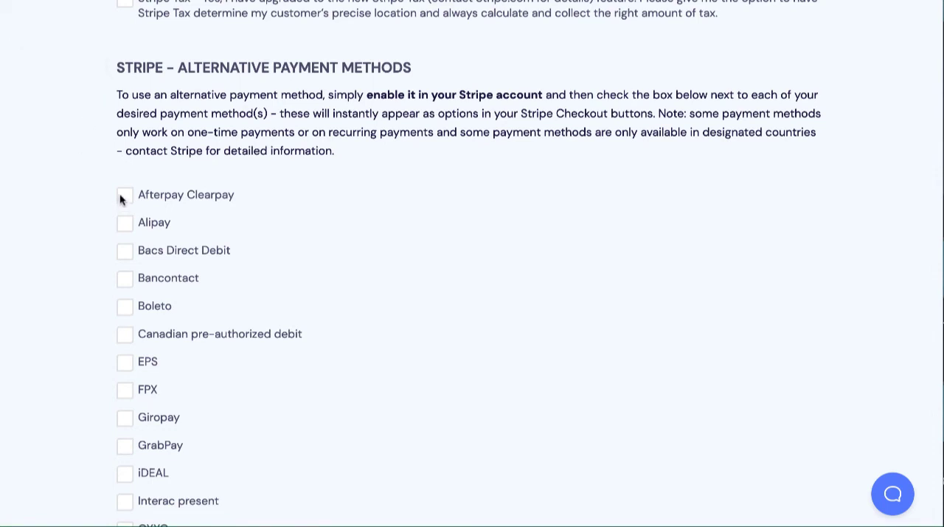
pyautogui.scroll(-3)
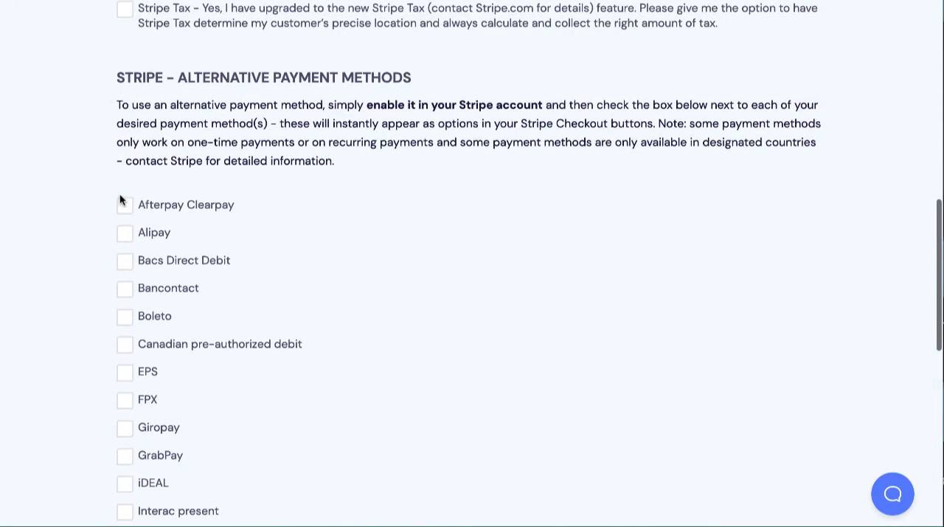
pyautogui.click(124, 203)
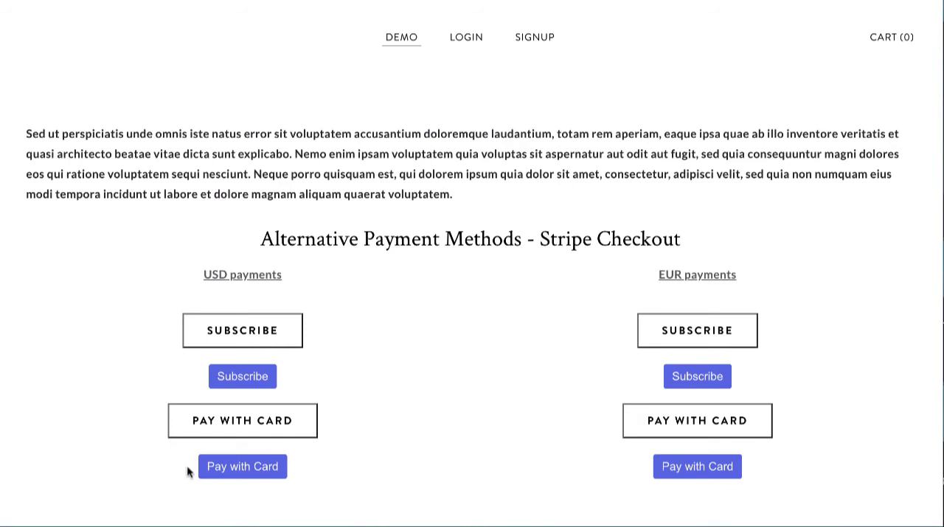
pyautogui.moveTo(427, 438)
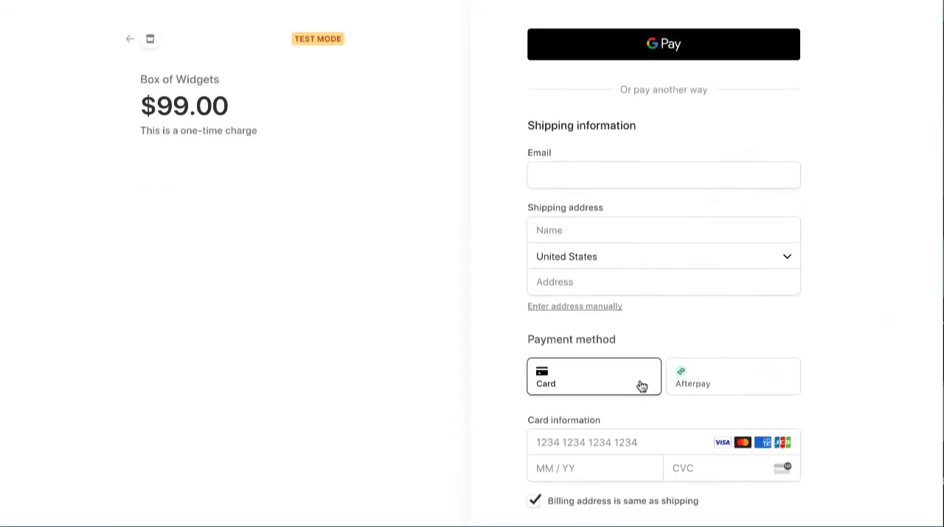
pyautogui.moveTo(738, 380)
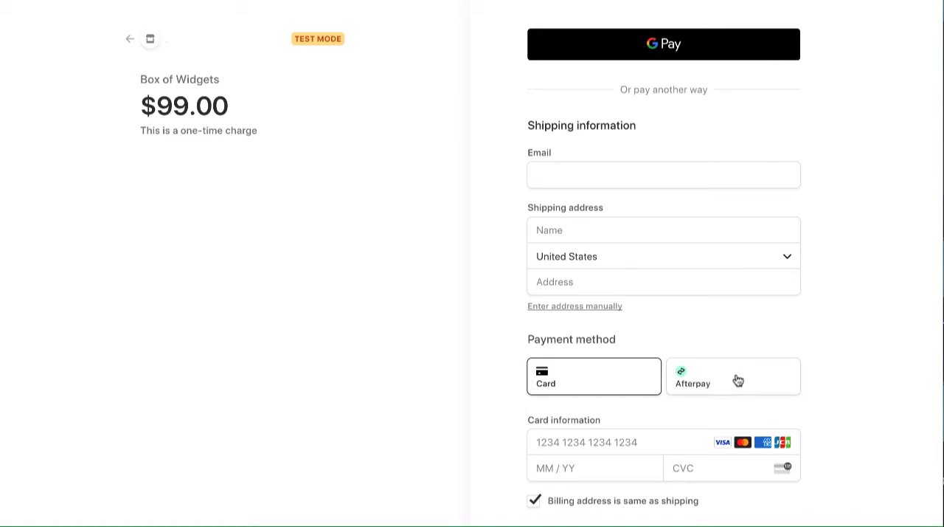
# Choose Afterpay for the $99 Box of Widgets order and submit the payment
pyautogui.click(732, 375)
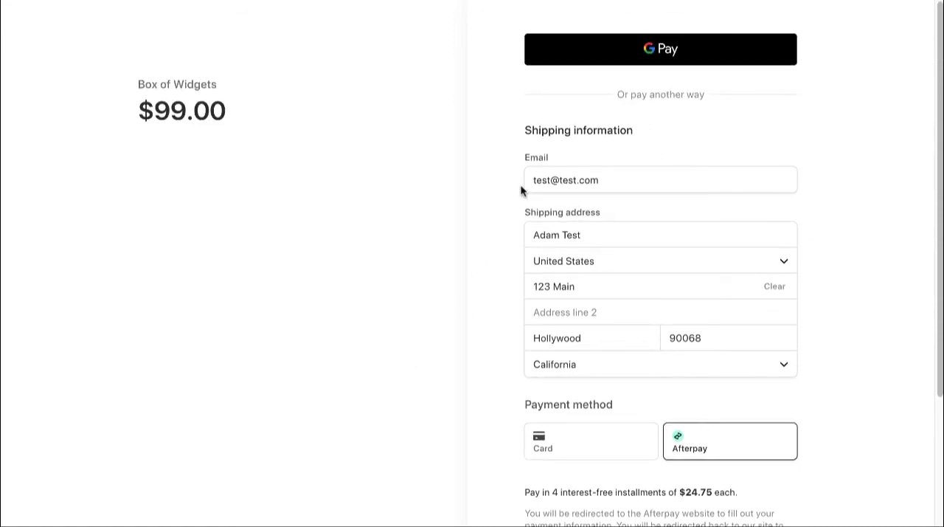
pyautogui.moveTo(527, 398)
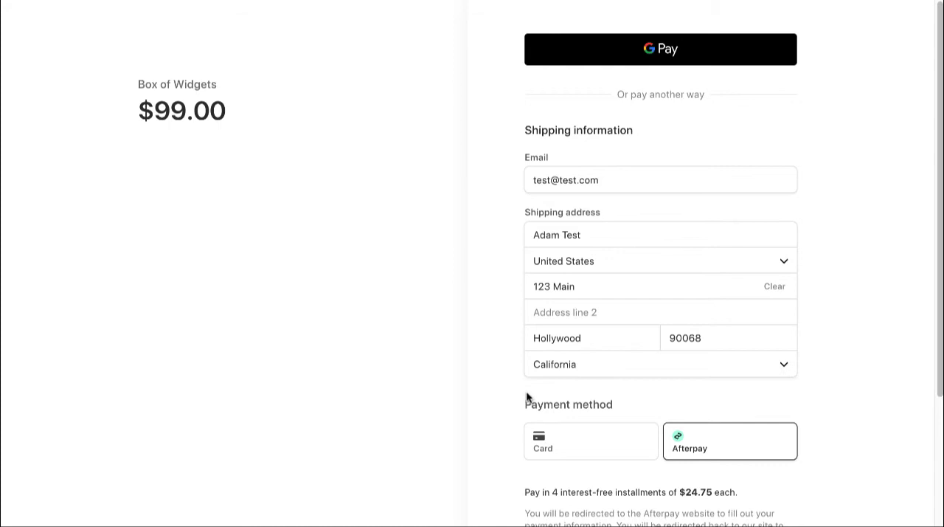
pyautogui.click(660, 493)
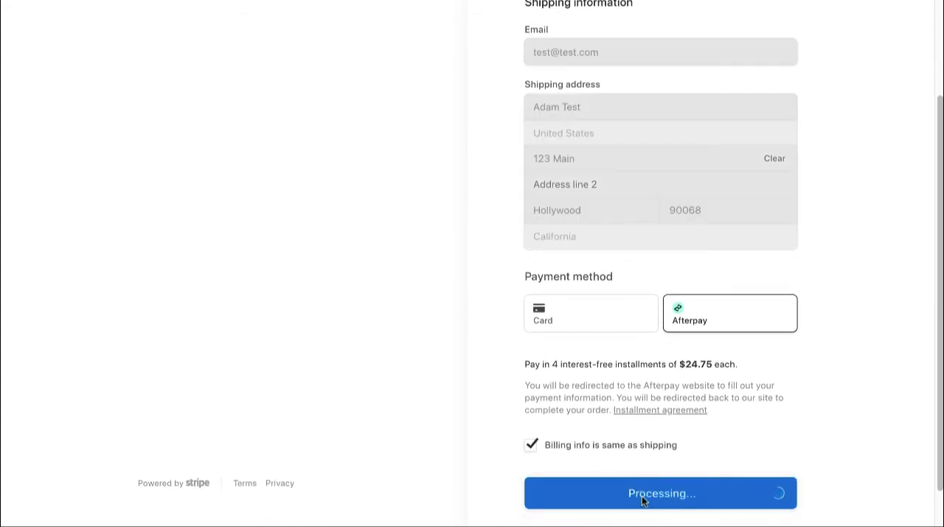
pyautogui.moveTo(390, 389)
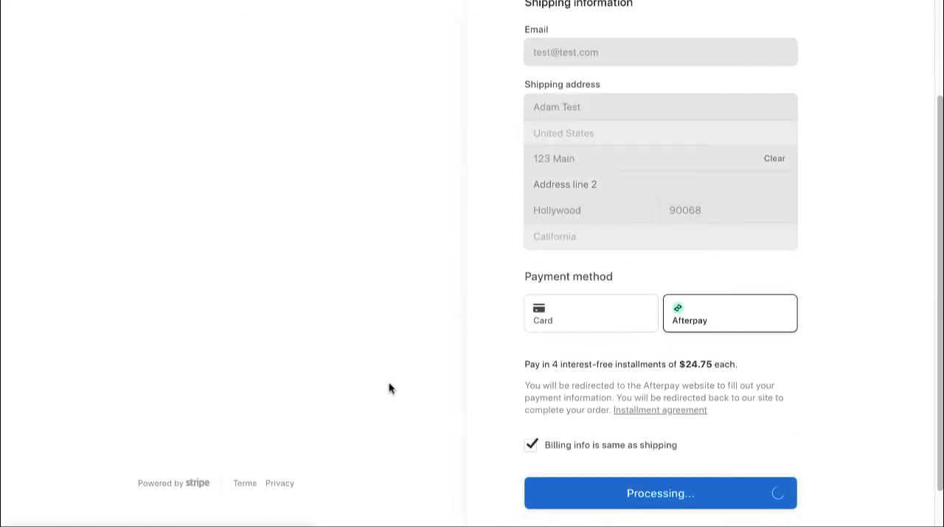
pyautogui.moveTo(382, 283)
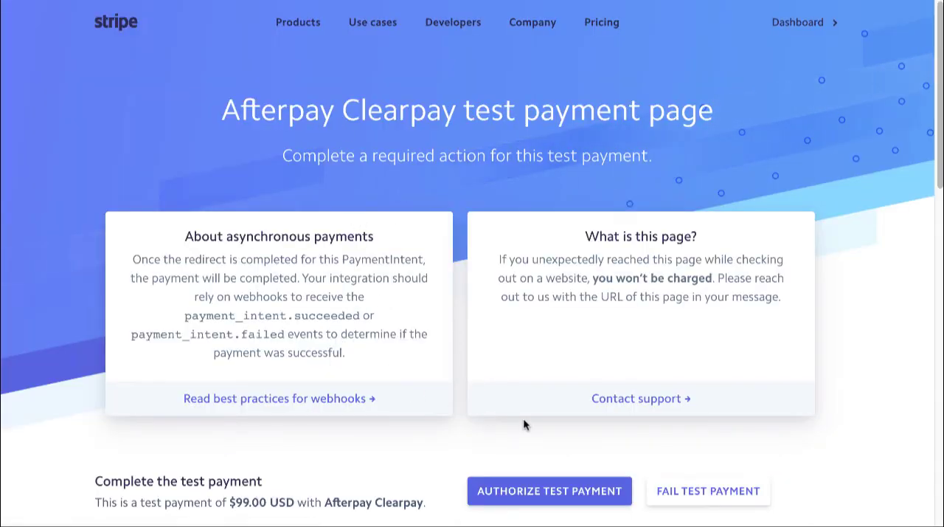
# Reach the Afterpay Clearpay test payment page for $99.00 and return to checkout
pyautogui.click(548, 490)
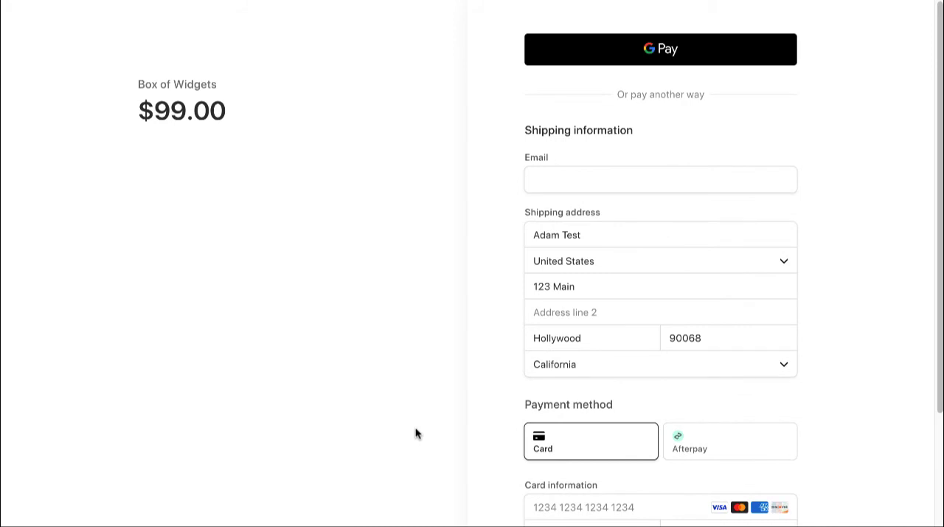
pyautogui.click(659, 180)
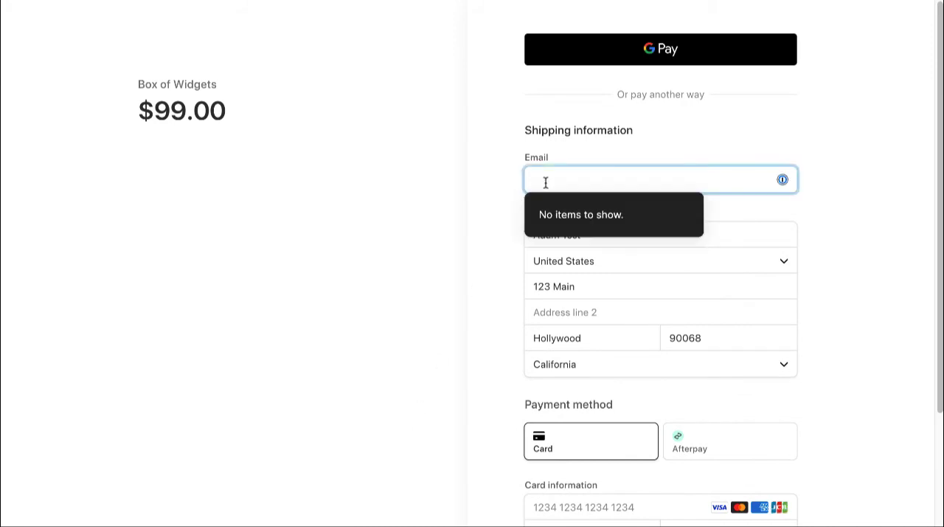
pyautogui.write('test@test.com')
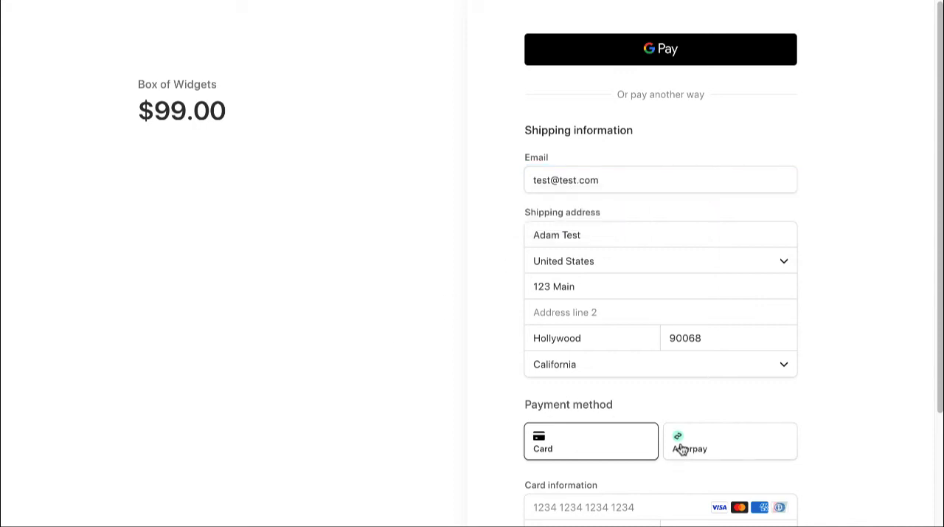
pyautogui.click(729, 439)
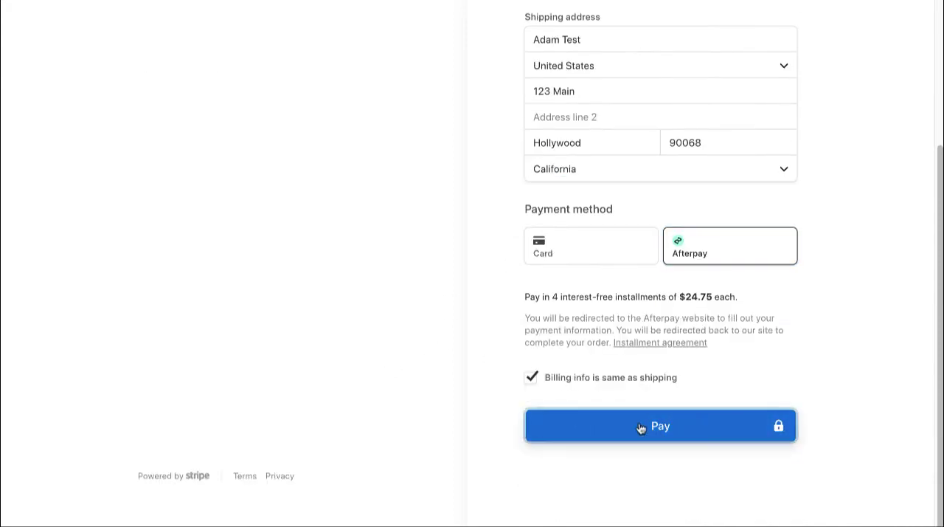
pyautogui.click(659, 425)
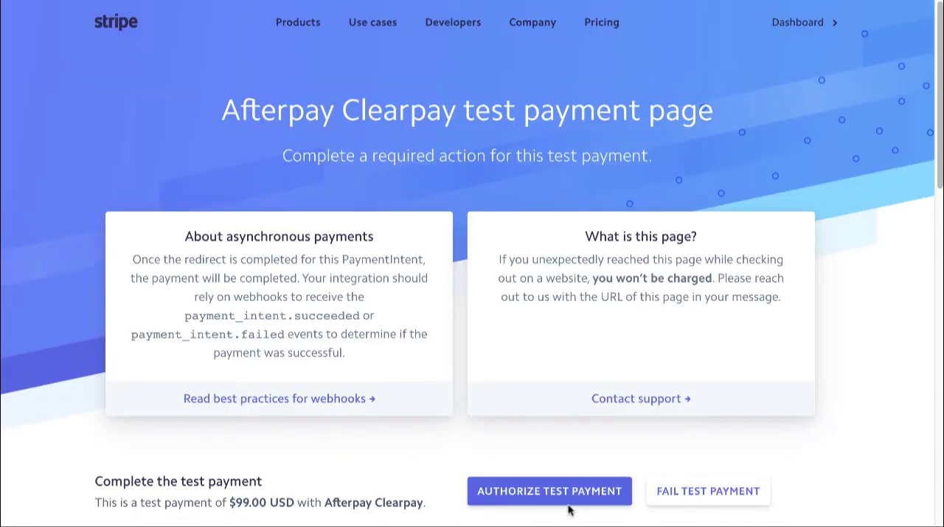
# Authorize the $99.00 Afterpay Clearpay test payment
pyautogui.click(548, 490)
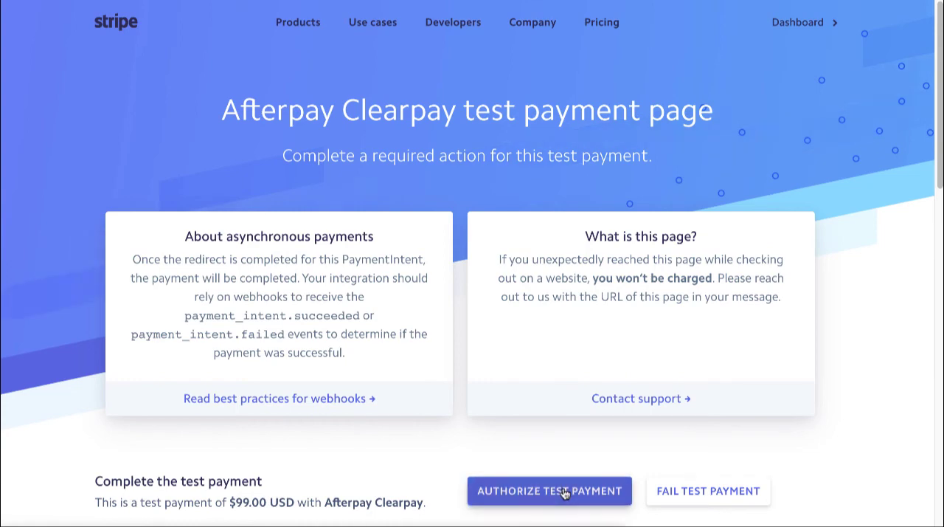
pyautogui.click(548, 490)
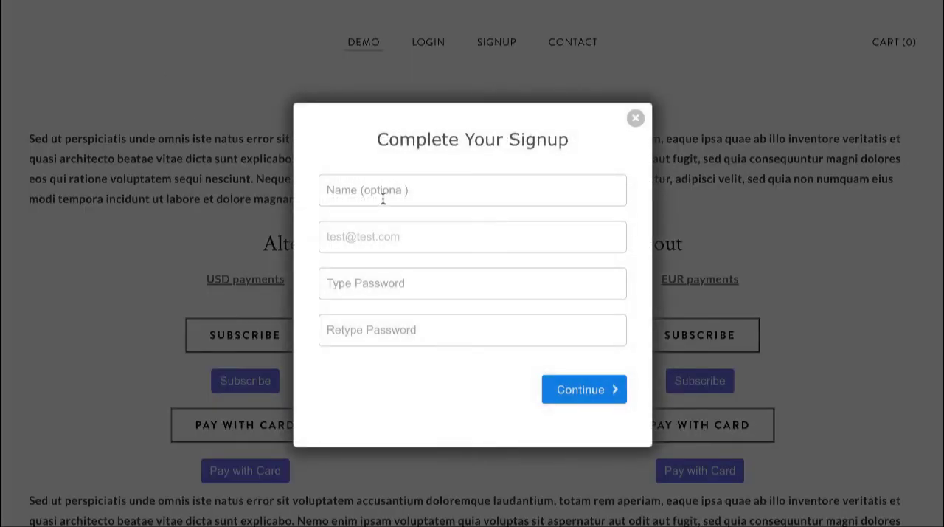
# Fill the Complete Your Signup form as Adam Test with a password and continue
pyautogui.click(471, 189)
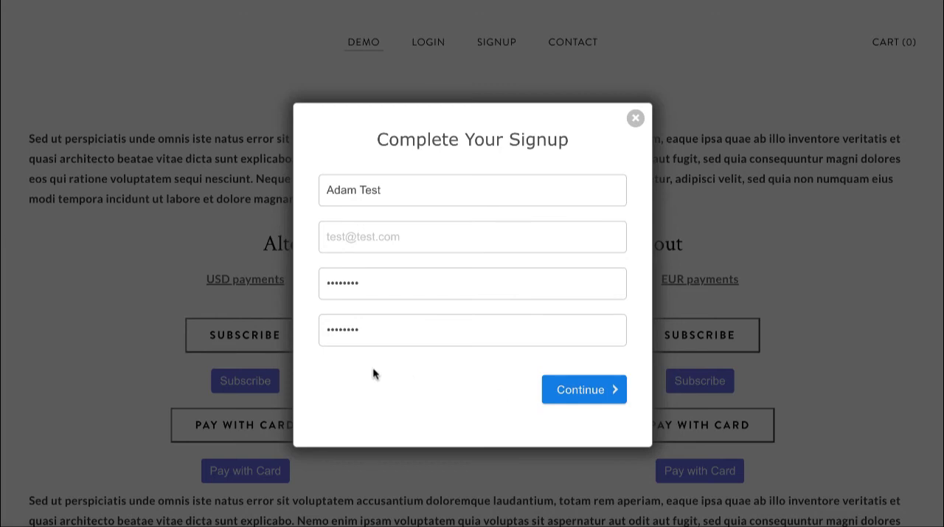
pyautogui.moveTo(489, 377)
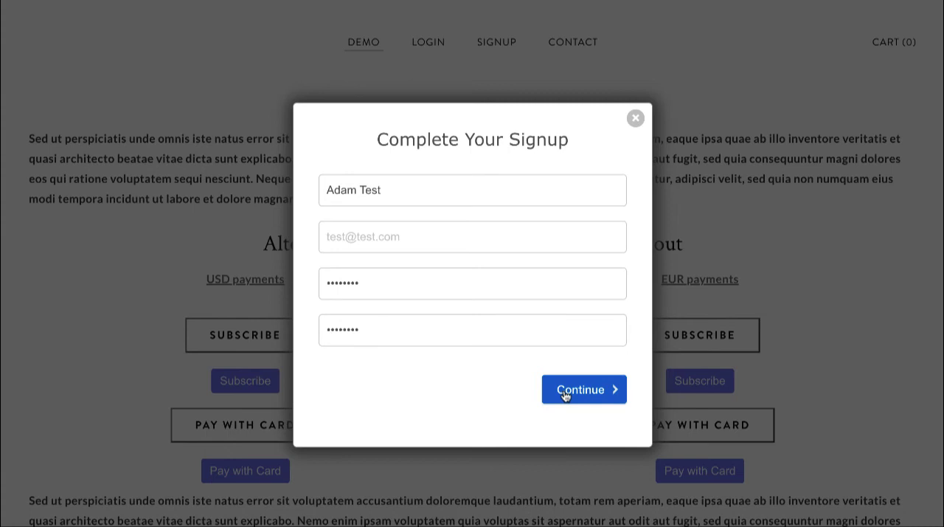
pyautogui.click(584, 389)
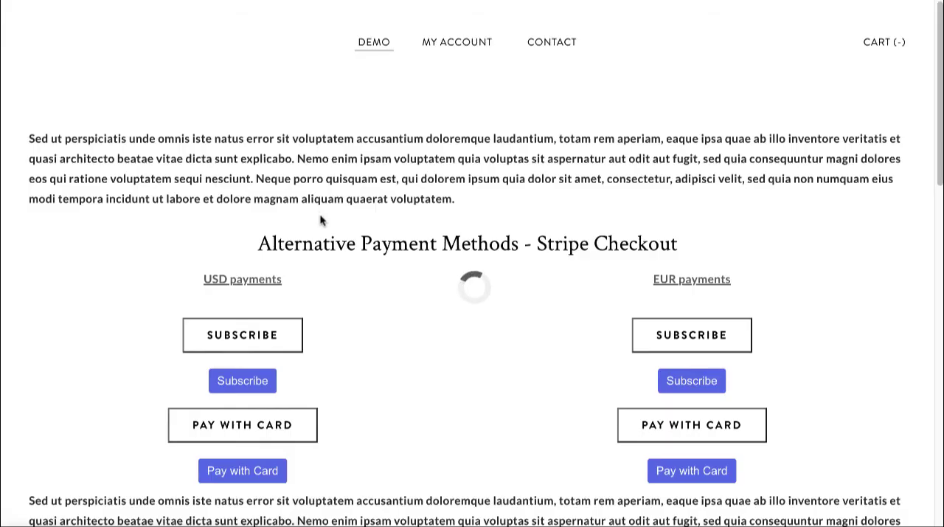
pyautogui.click(457, 41)
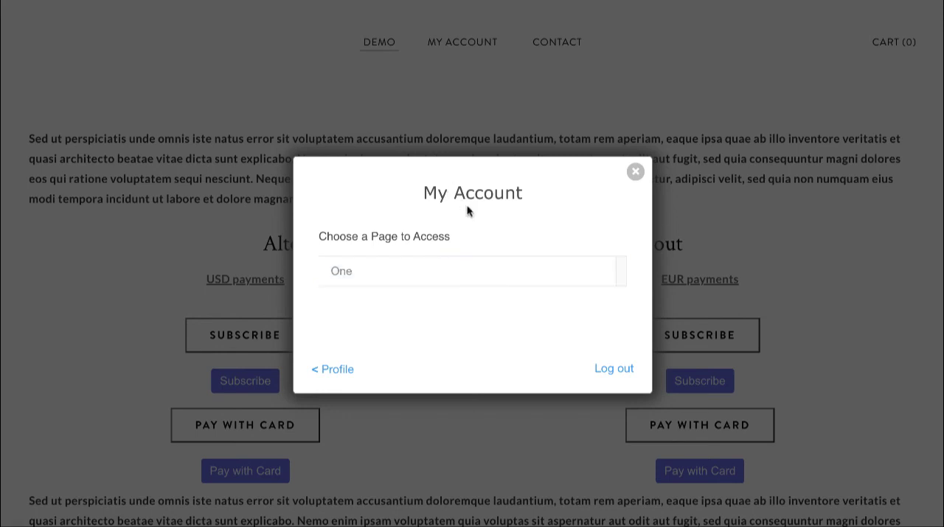
pyautogui.moveTo(410, 215)
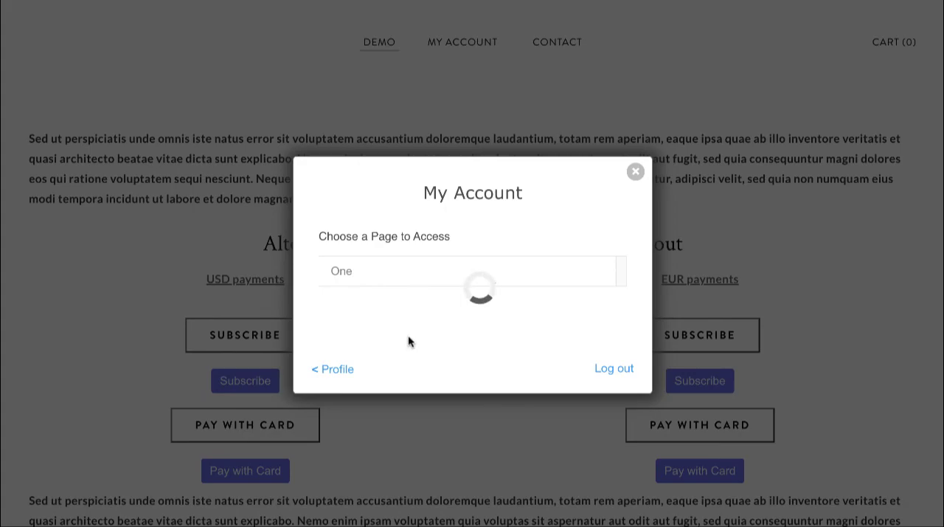
pyautogui.click(635, 171)
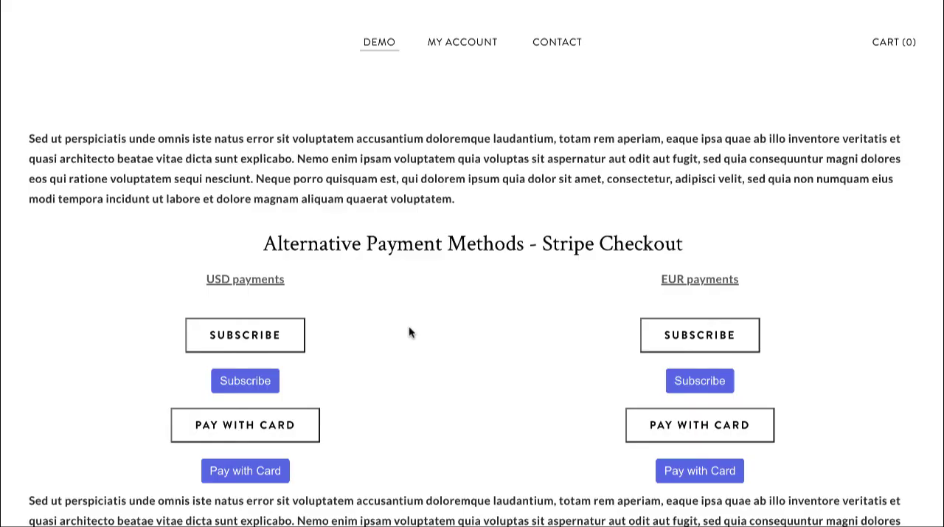
pyautogui.click(462, 42)
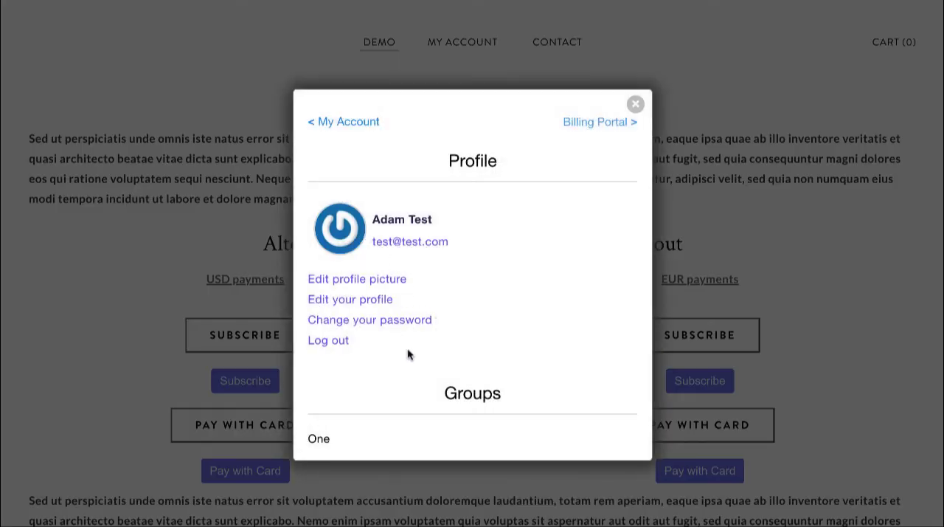
pyautogui.moveTo(338, 231)
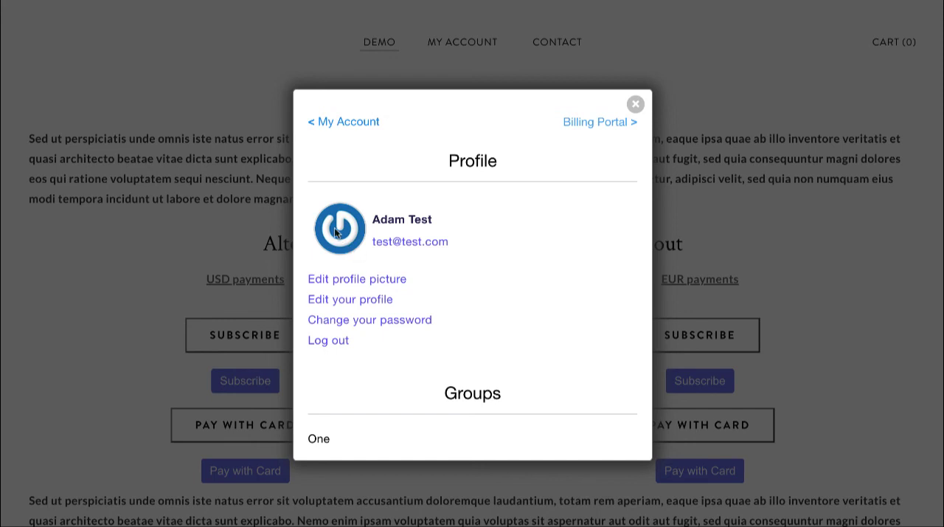
pyautogui.moveTo(581, 164)
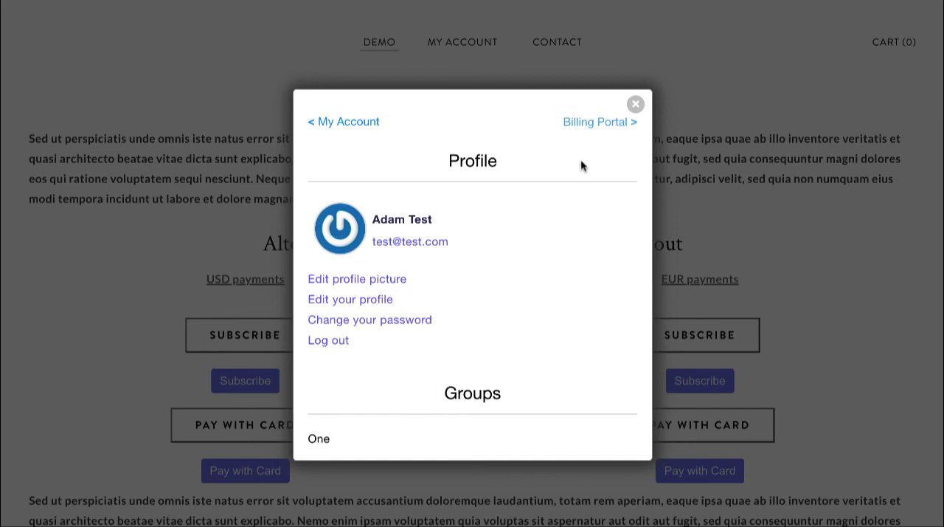
pyautogui.moveTo(566, 145)
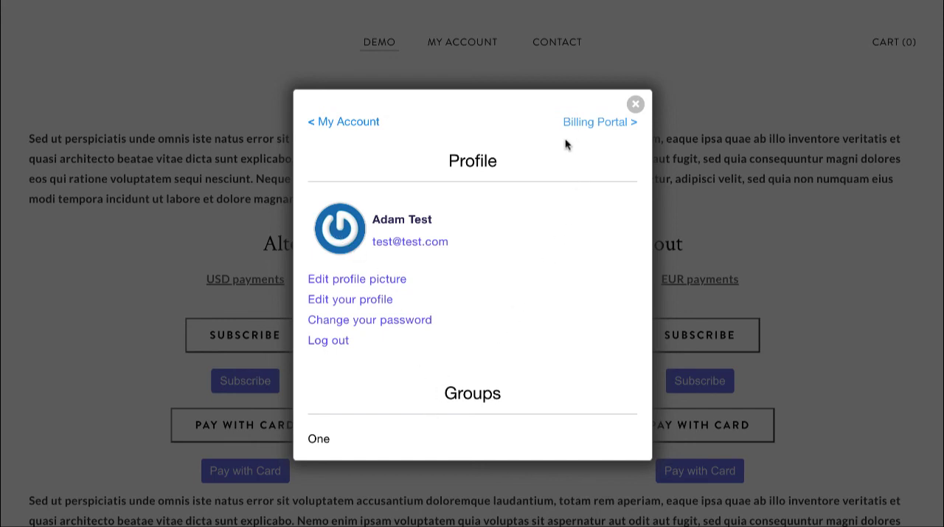
pyautogui.moveTo(584, 127)
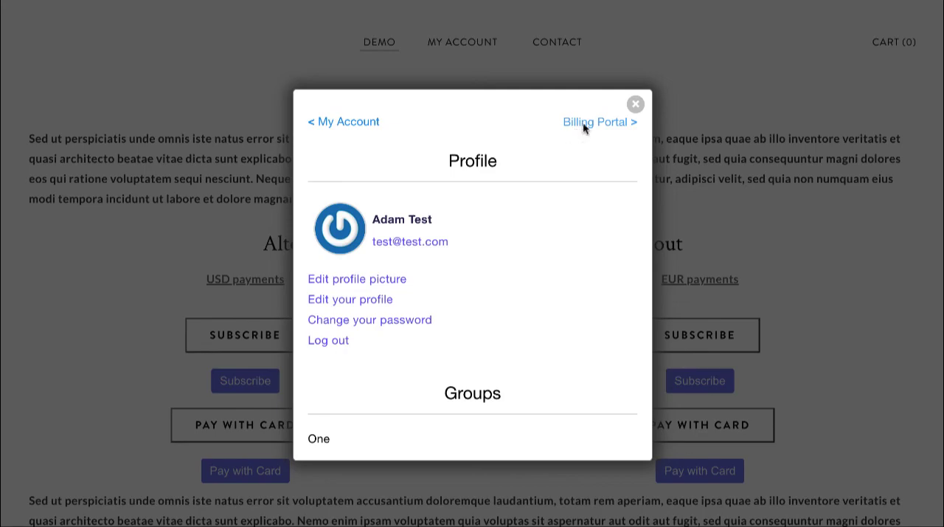
pyautogui.click(599, 120)
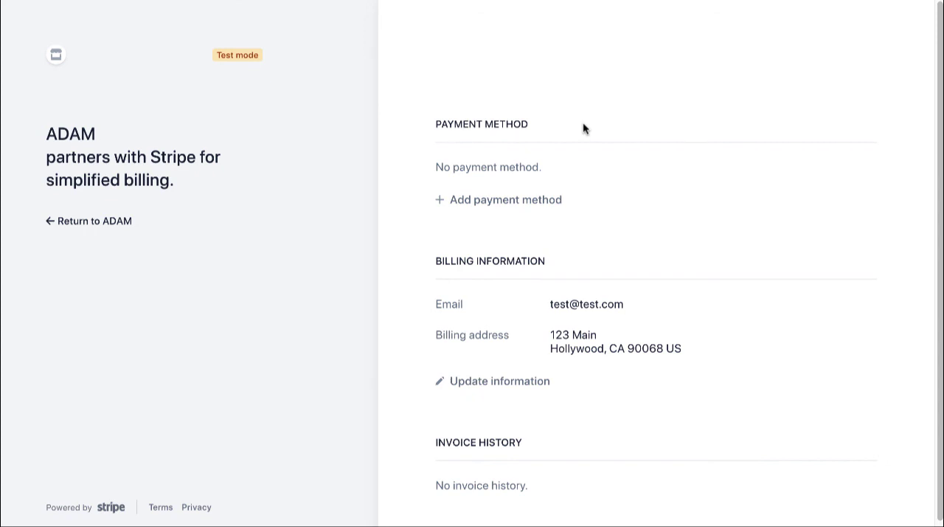
pyautogui.moveTo(321, 248)
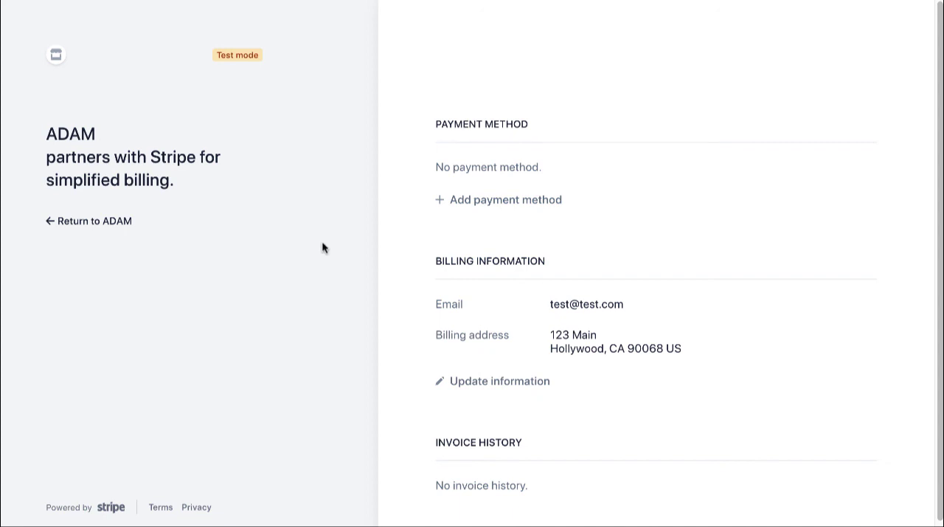
pyautogui.moveTo(111, 38)
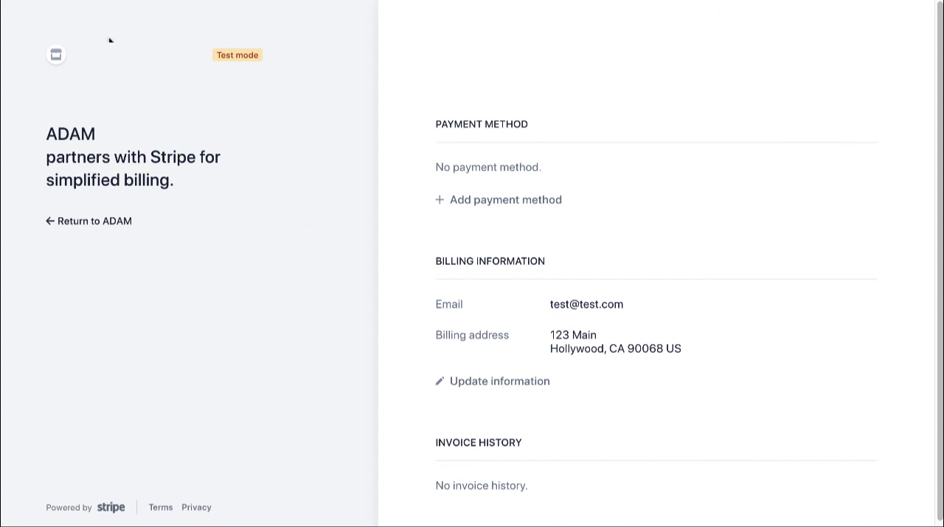